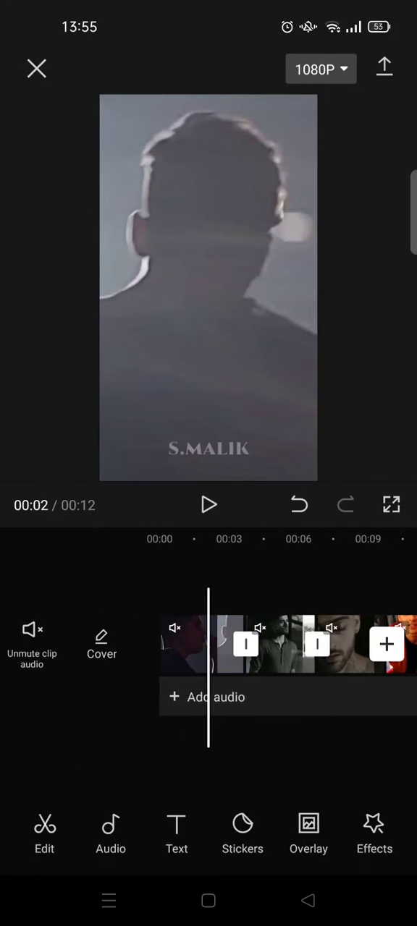
Step: Add the Mosaic video effect as a short strip at the first clip transition
click(374, 831)
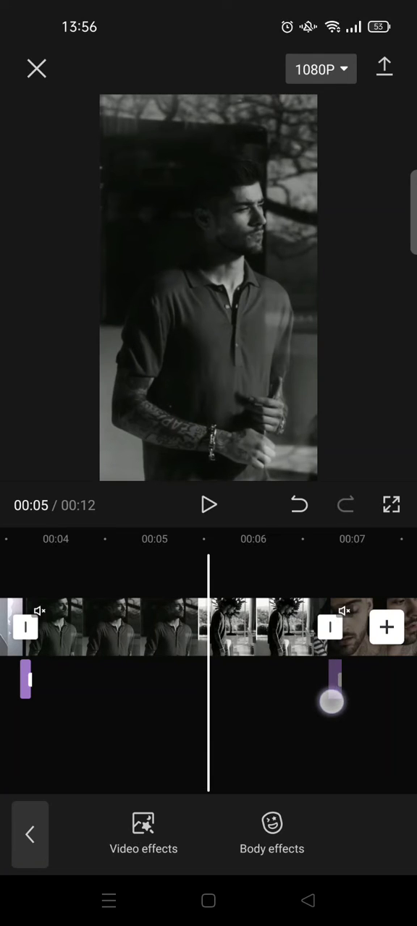
Step: Play the edit to watch the Mosaic effects near 00:04 and 00:07
click(209, 505)
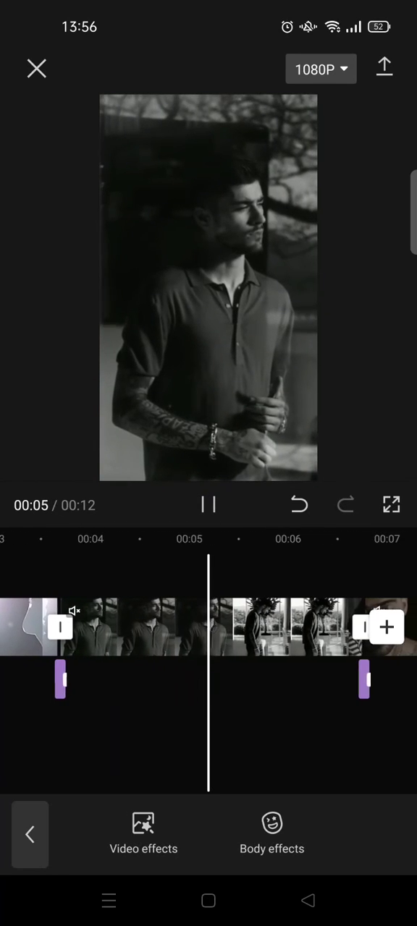